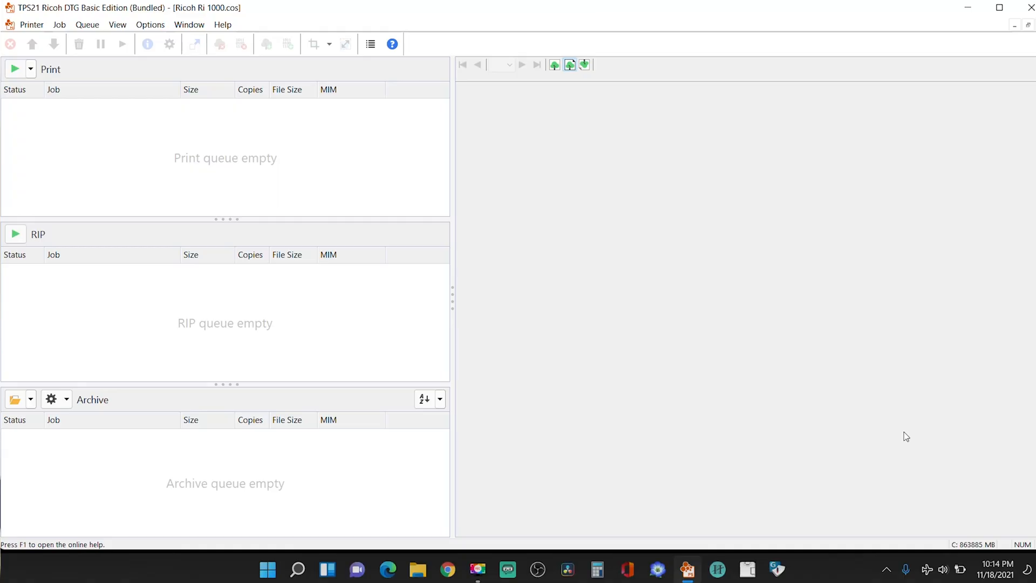
mouse_move(523, 293)
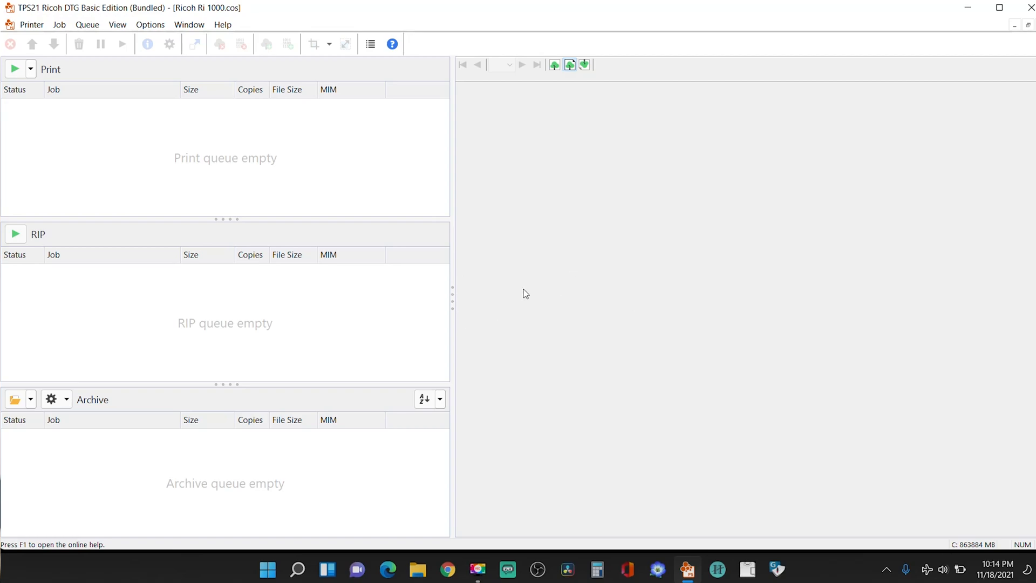
mouse_move(424, 318)
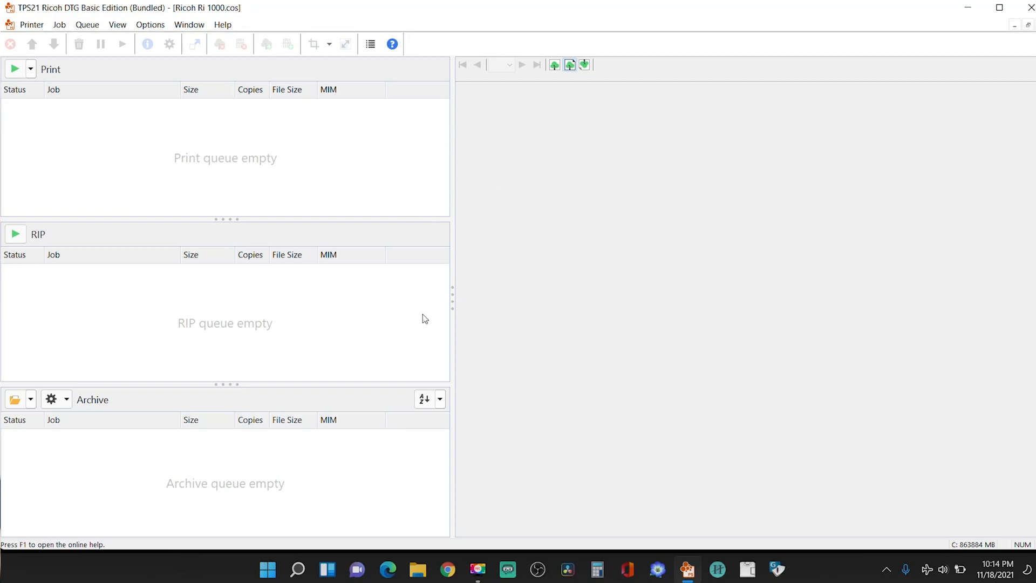
mouse_move(357, 496)
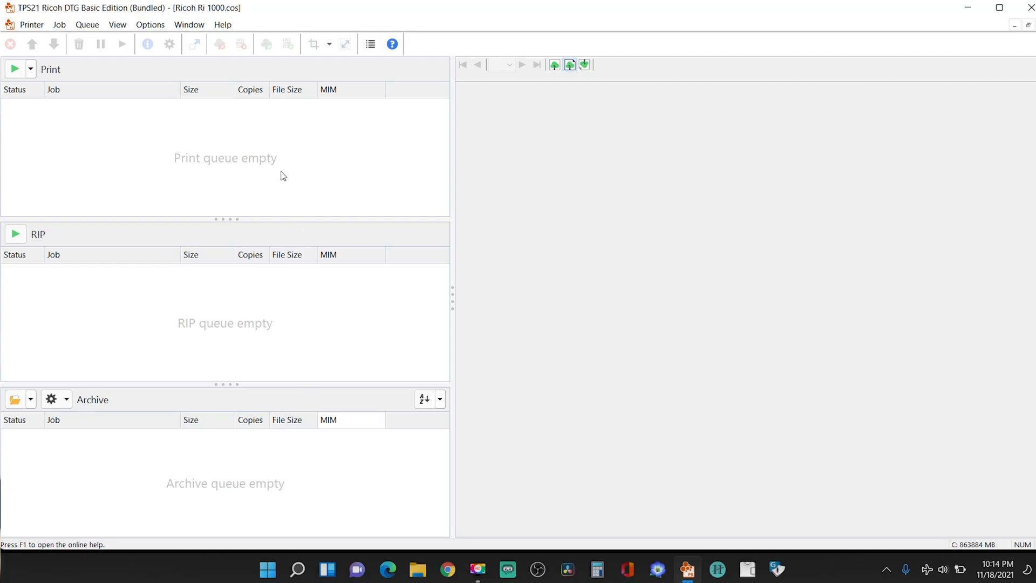
mouse_move(244, 500)
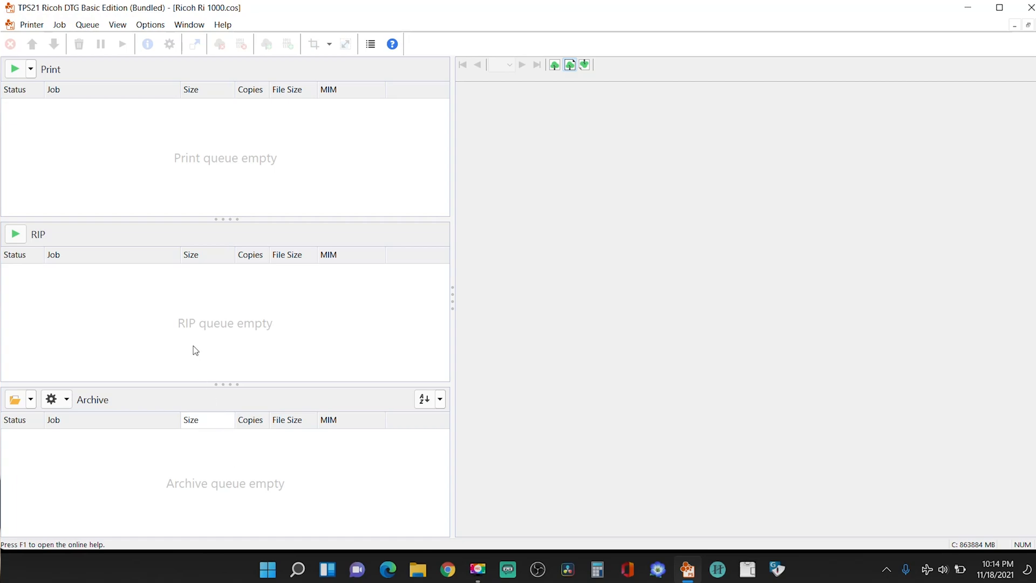
mouse_move(828, 192)
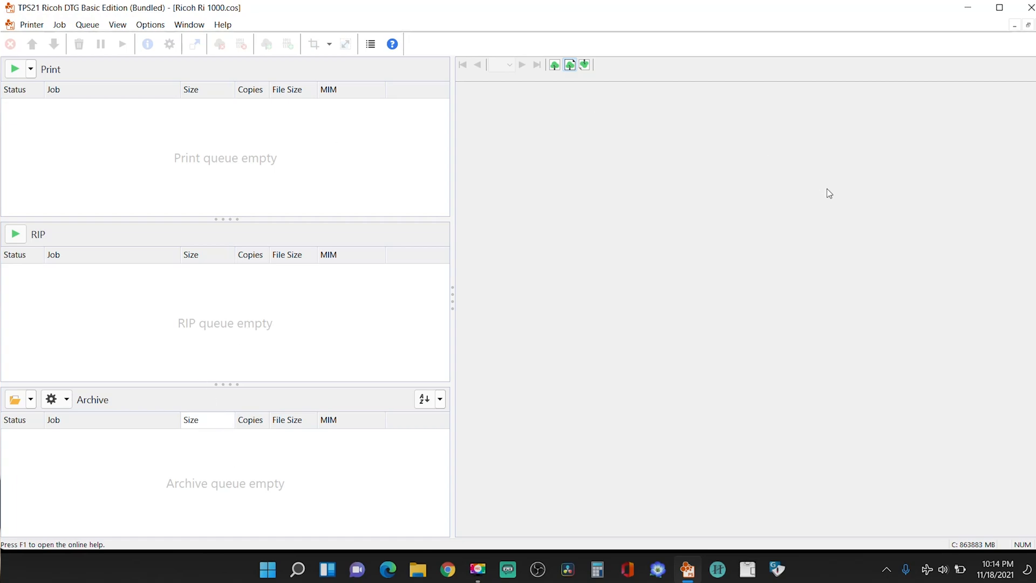
mouse_move(665, 261)
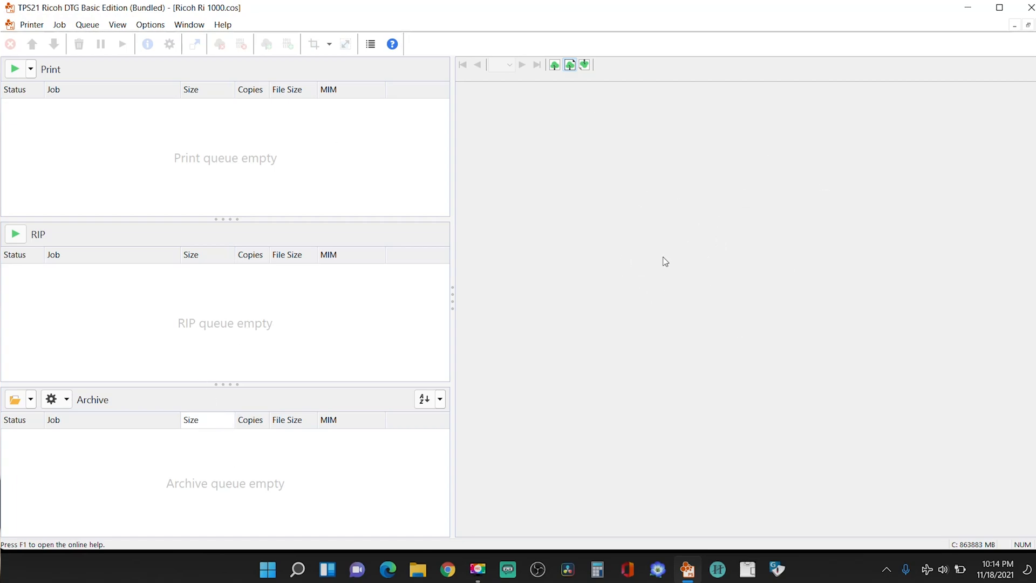
mouse_move(450, 340)
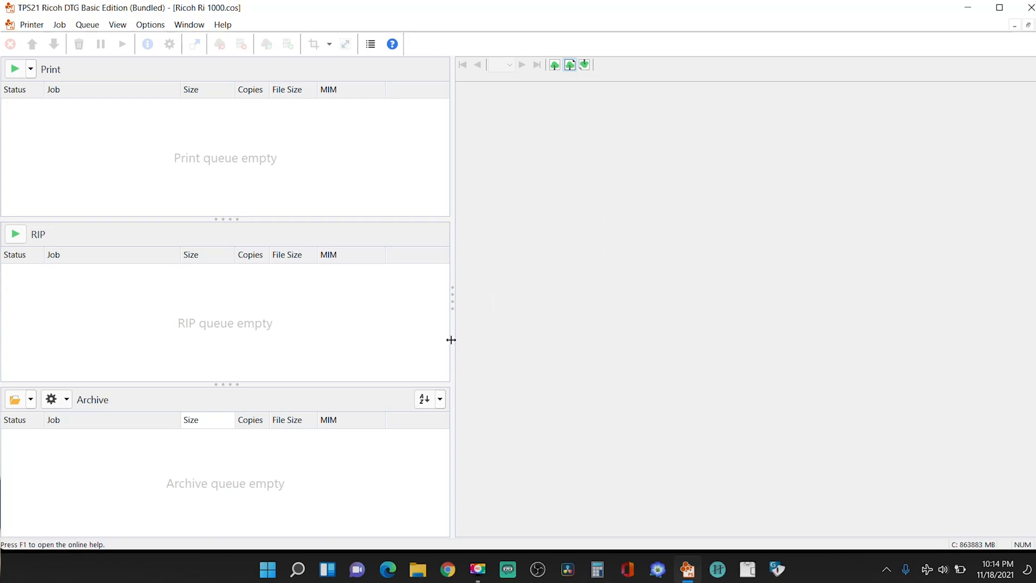
mouse_move(265, 478)
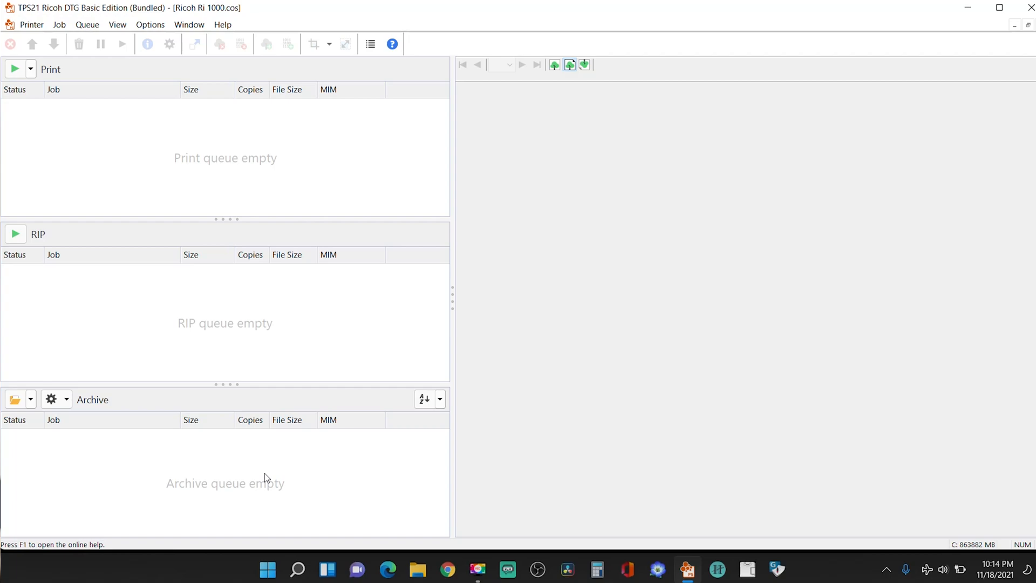
mouse_move(186, 478)
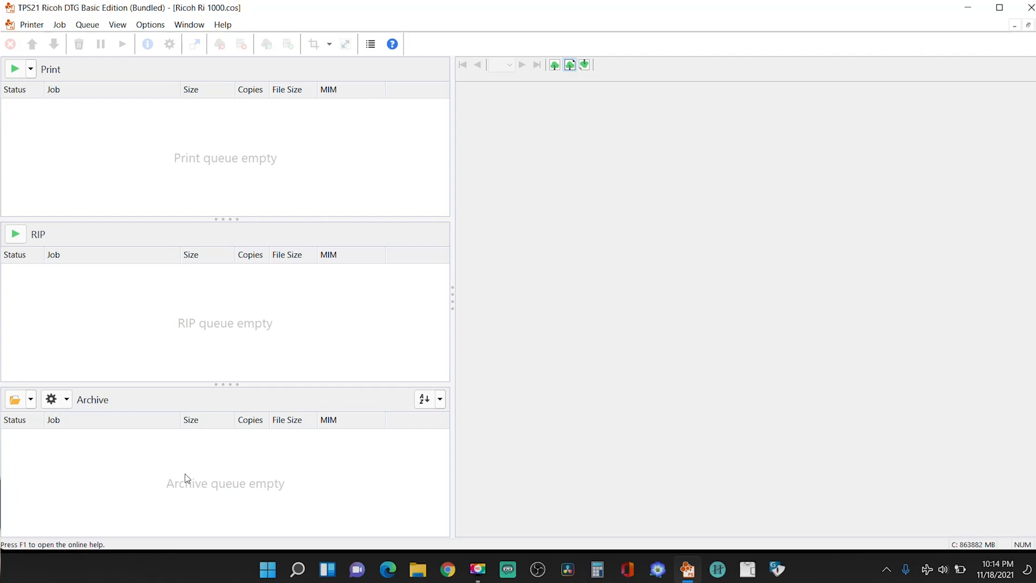